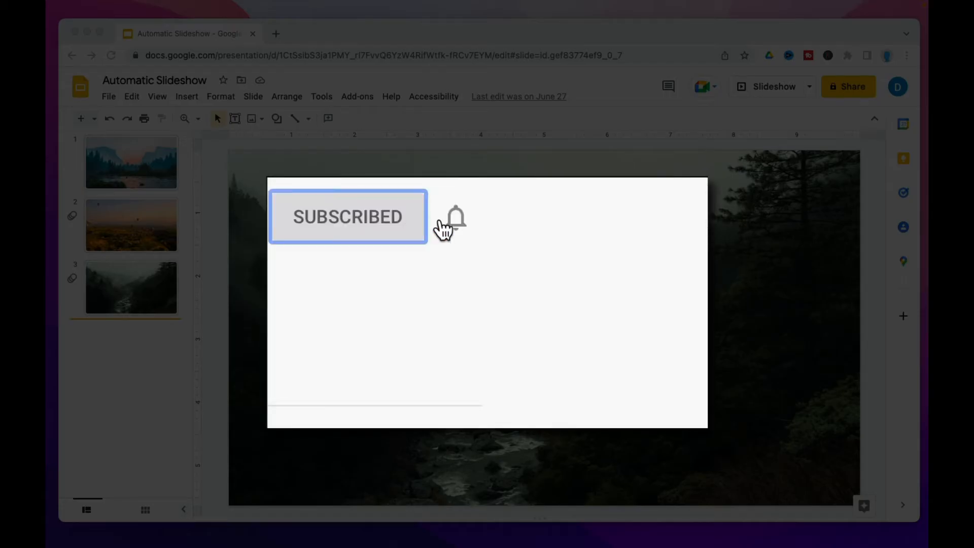
Select slide 1, the pink-sky mountain valley photo, in the filmstrip.
{"action": "left_click", "coordinate": [455, 217]}
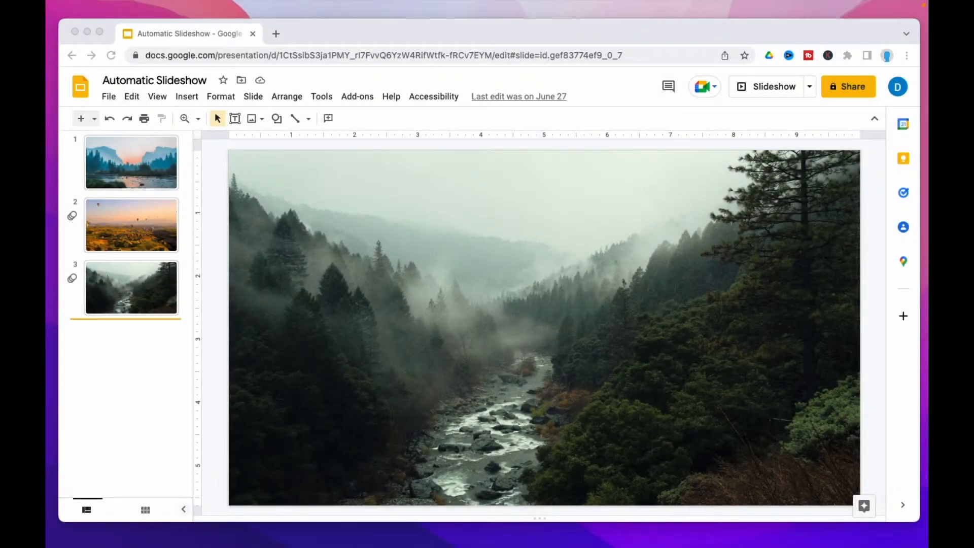
{"action": "mouse_move", "coordinate": [304, 365]}
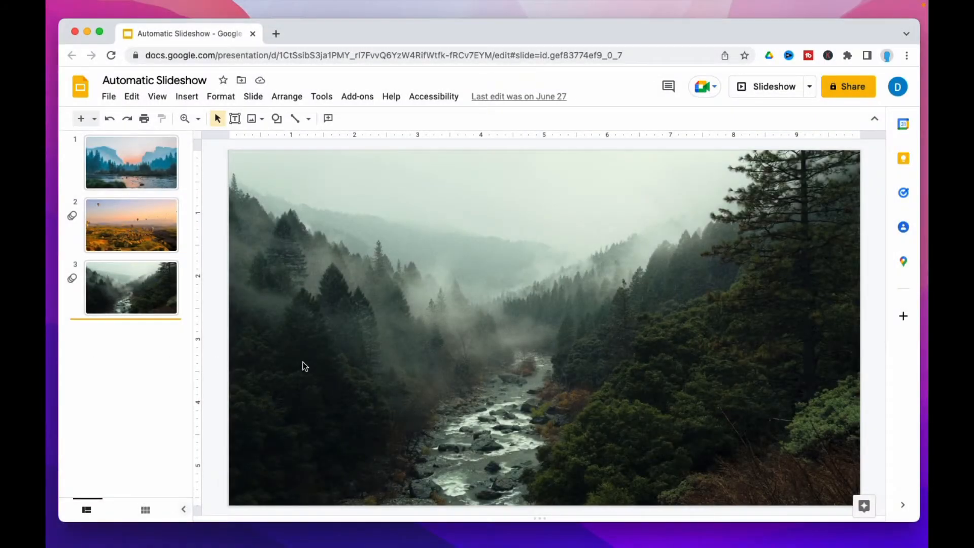
{"action": "mouse_move", "coordinate": [622, 281]}
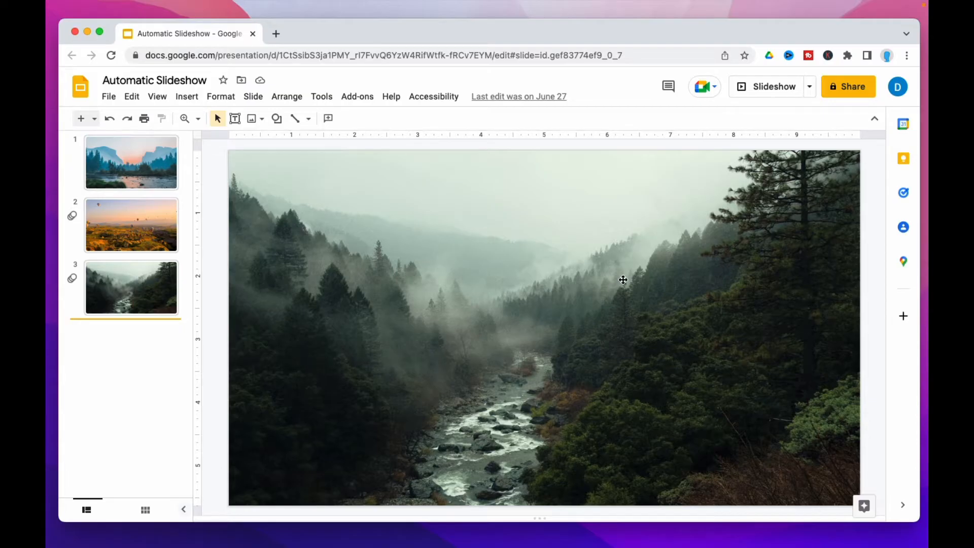
{"action": "mouse_move", "coordinate": [603, 276]}
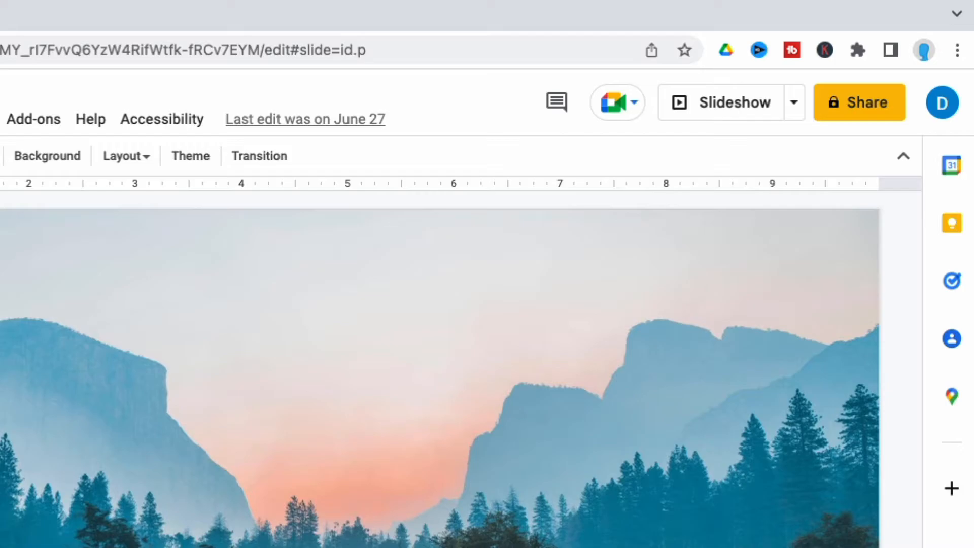
Start presenting the slideshow full-screen from the first slide.
{"action": "left_click", "coordinate": [734, 102]}
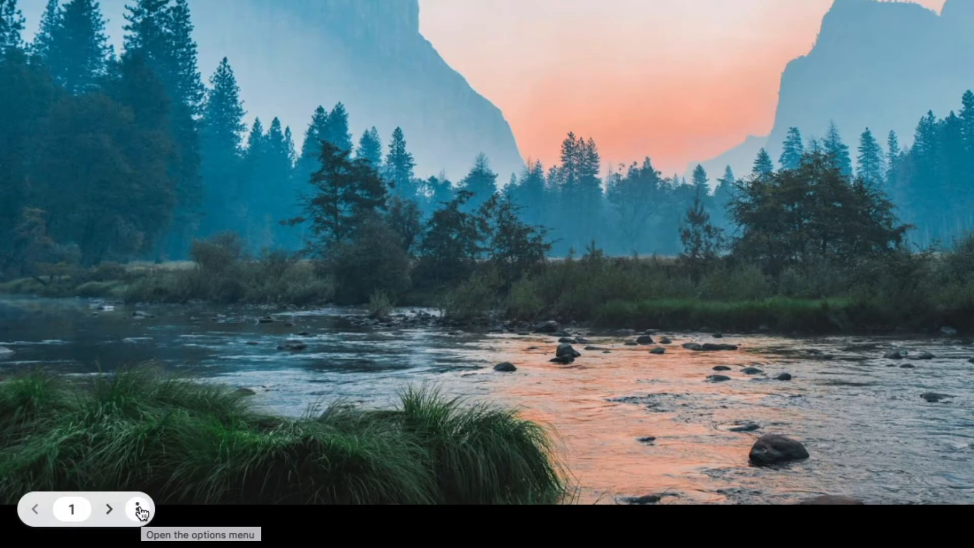
{"action": "mouse_move", "coordinate": [139, 512]}
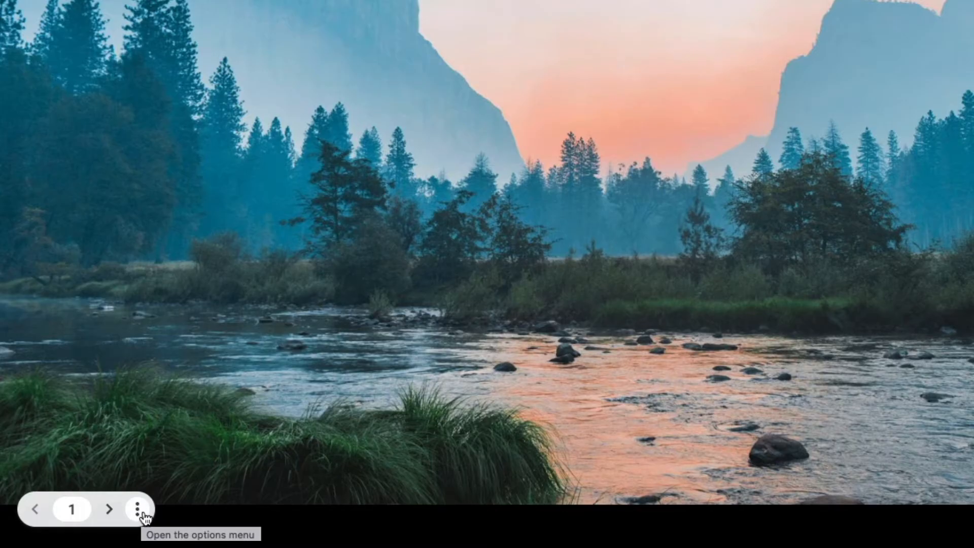
Set the slideshow's auto-play to every 3 seconds with Loop enabled.
{"action": "left_click", "coordinate": [136, 508]}
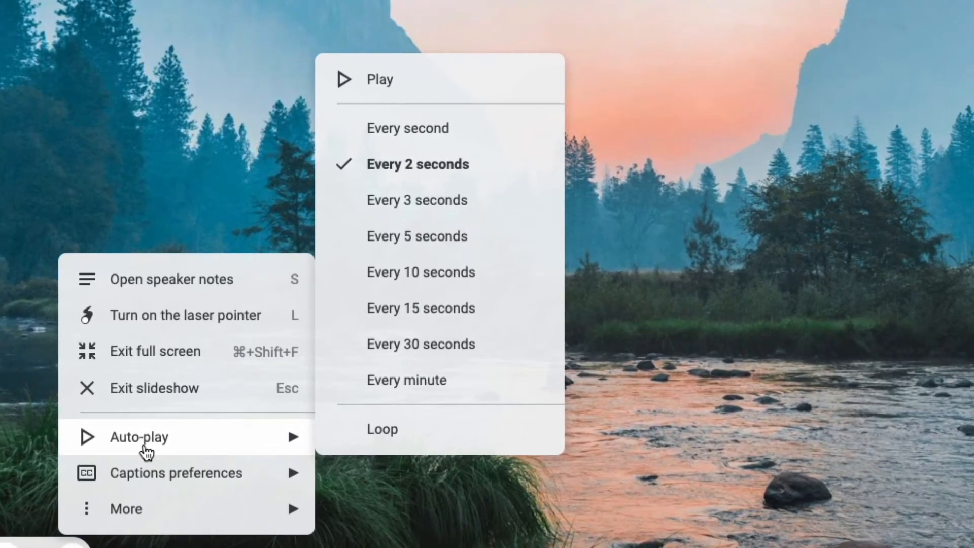
{"action": "left_click", "coordinate": [417, 200]}
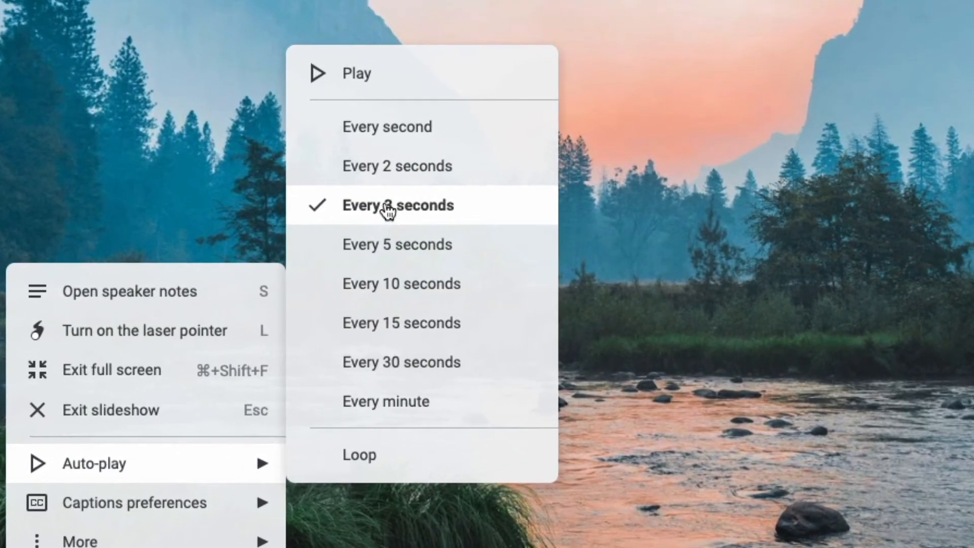
{"action": "mouse_move", "coordinate": [397, 244]}
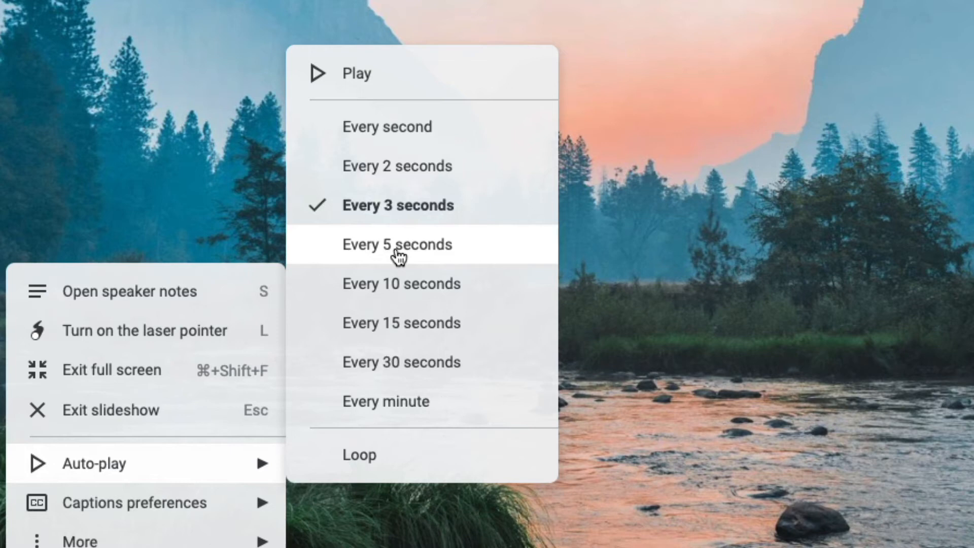
{"action": "mouse_move", "coordinate": [421, 455]}
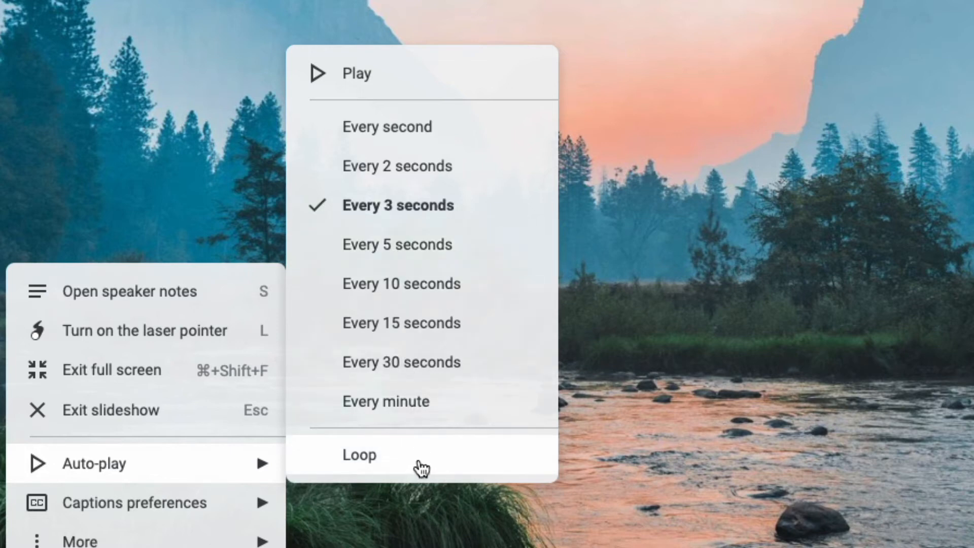
{"action": "left_click", "coordinate": [359, 454]}
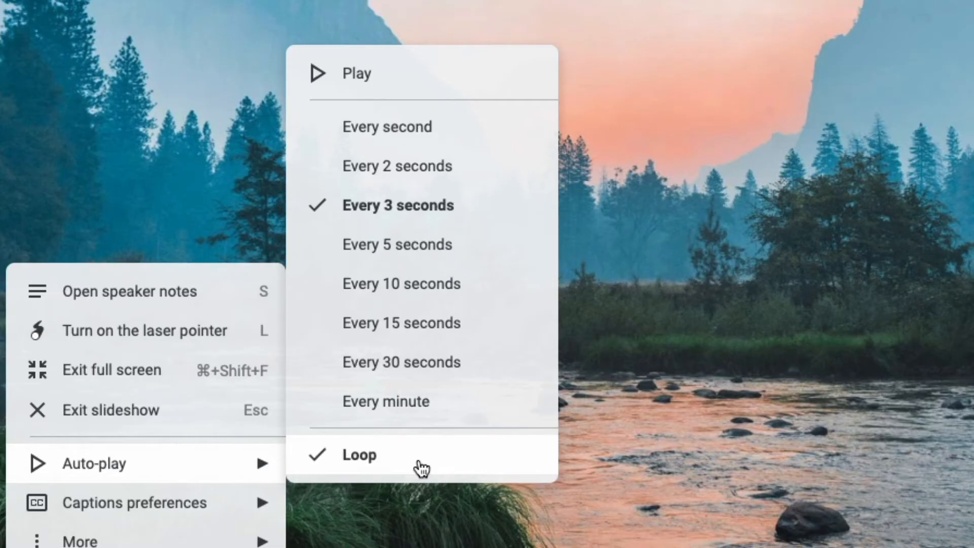